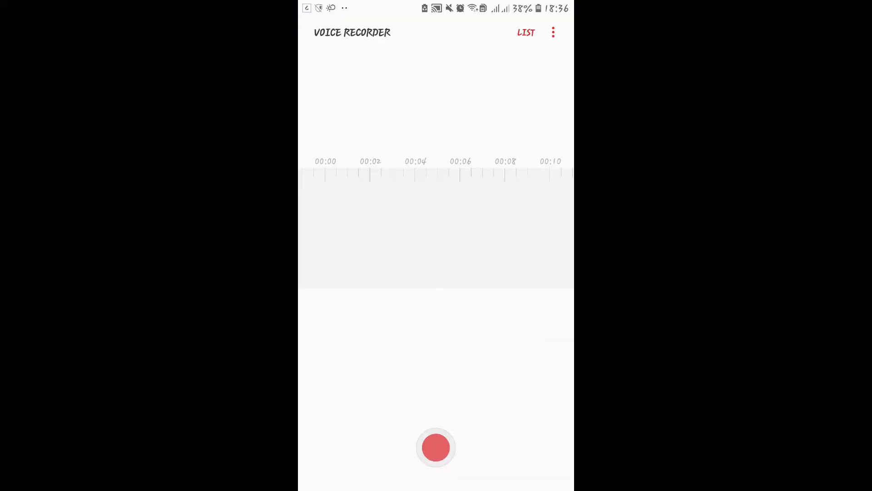
Step: Open Messenger's app info and its Permissions page, showing Camera and Storage allowed
left_click(436, 446)
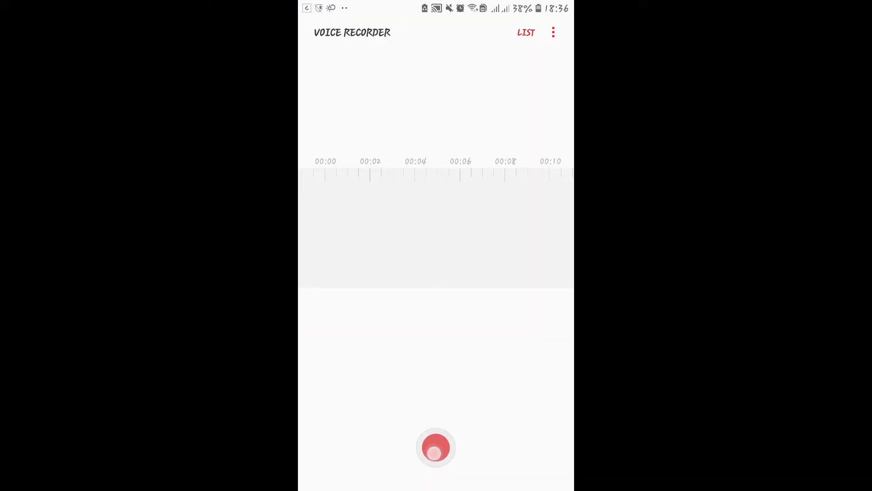
left_click(435, 447)
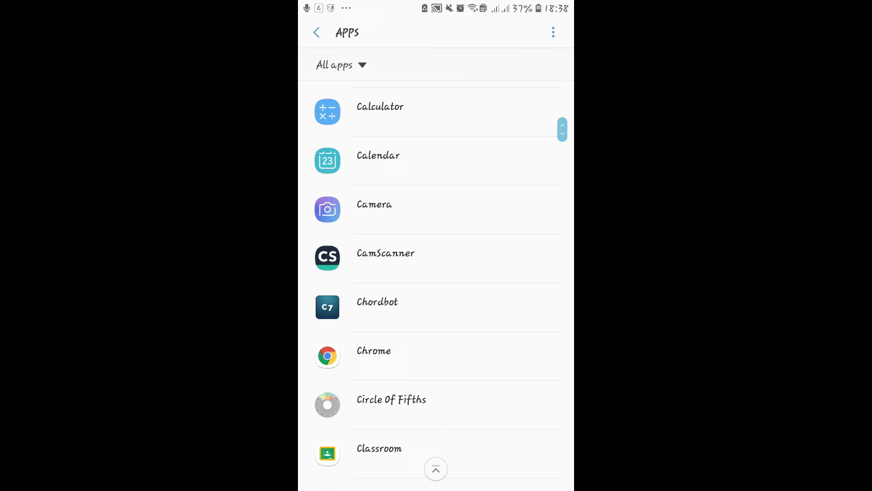
scroll("down", 3)
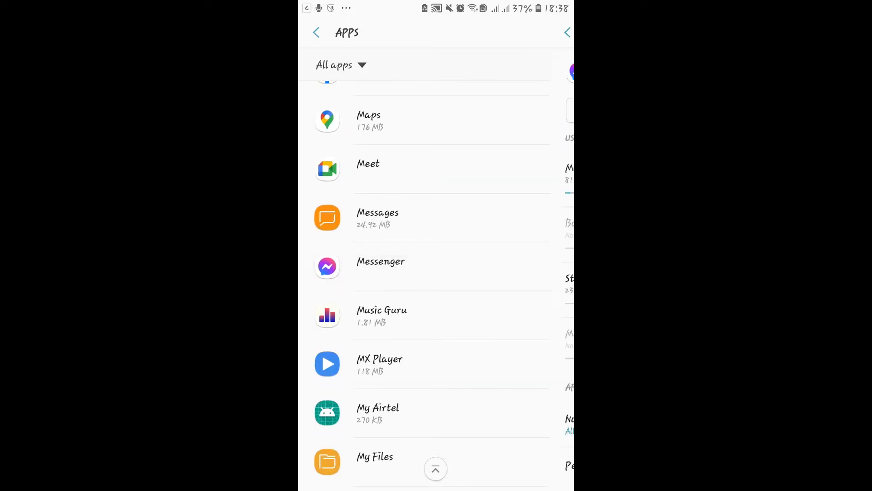
left_click(377, 217)
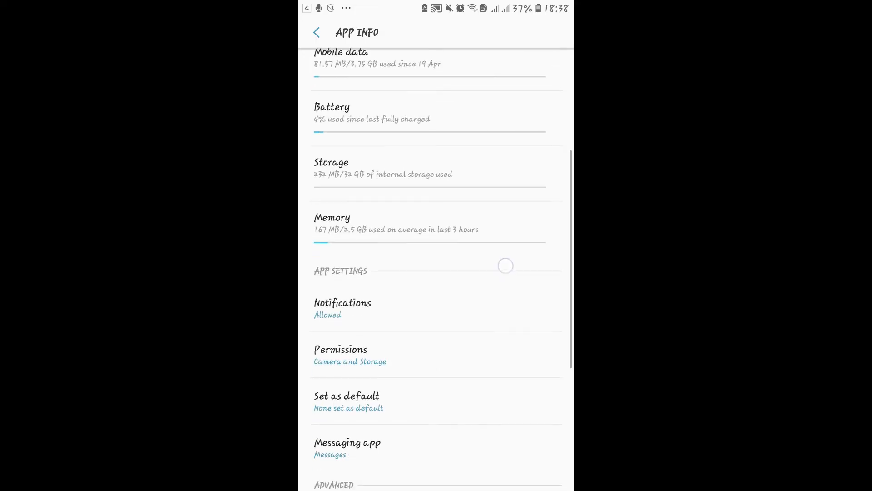
scroll("down", 3)
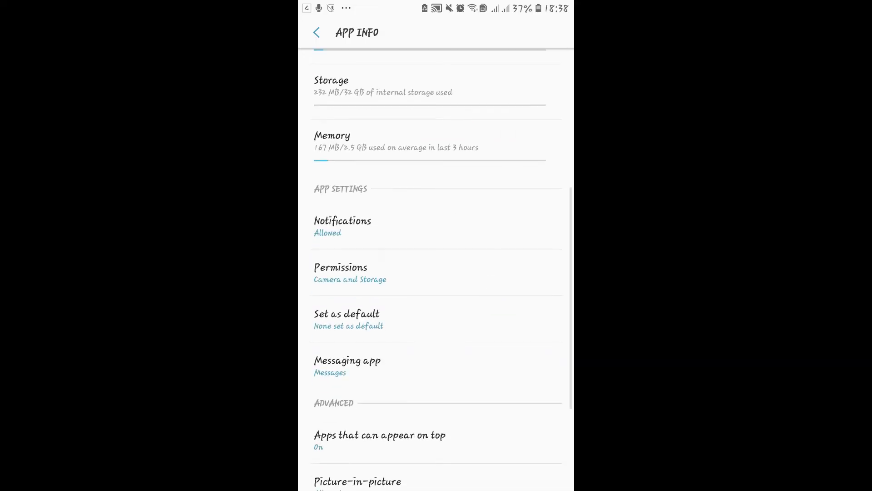
left_click(439, 271)
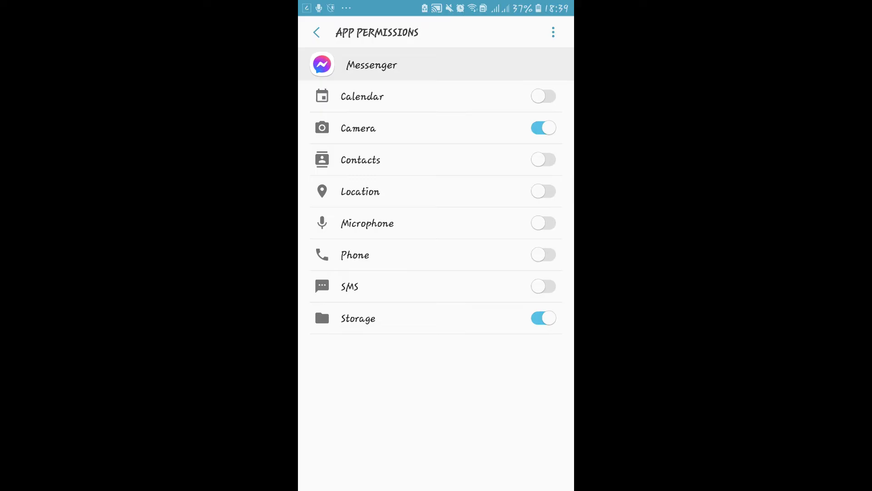
Step: Flip Messenger's Microphone permission toggle twice, leaving microphone access off
left_click(543, 223)
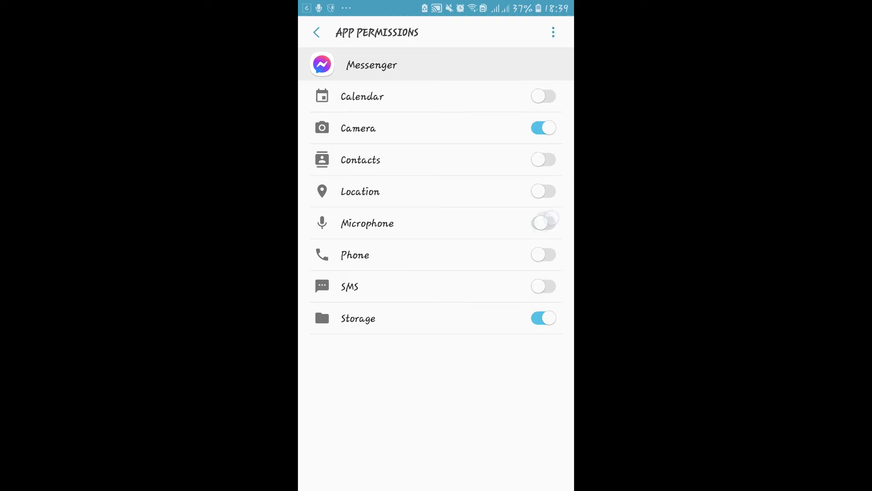
left_click(543, 223)
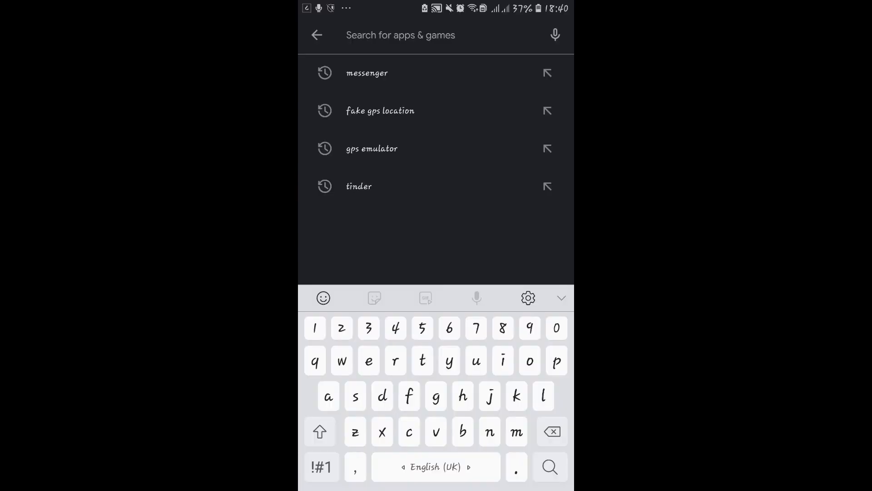
Step: Rerun the recent Play Store search 'messenger' to show Facebook's Messenger listing
left_click(367, 72)
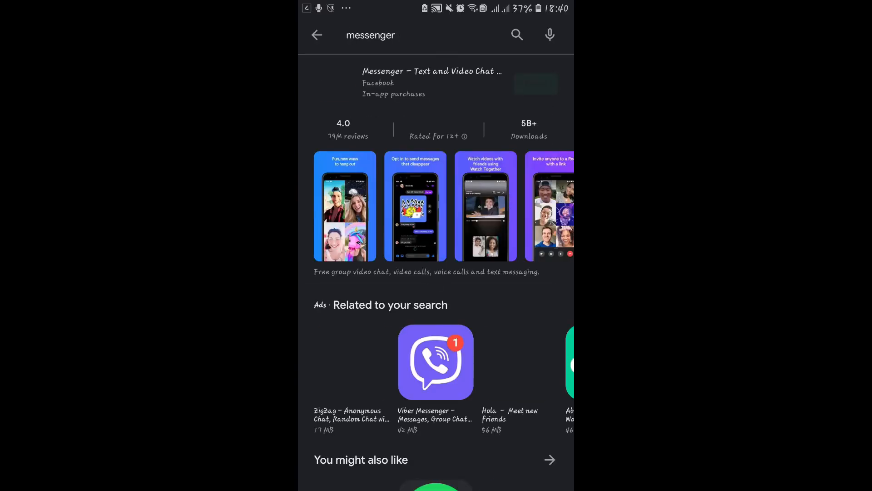